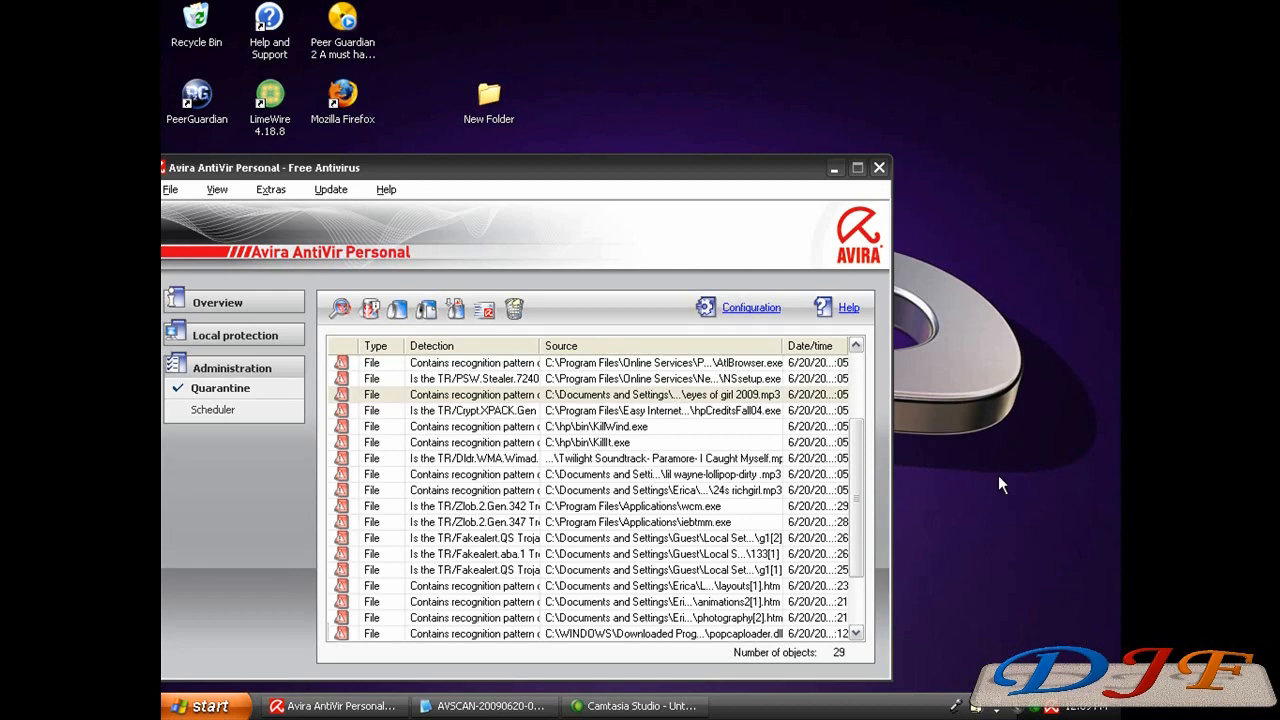
{"action": "mouse_move", "coordinate": [868, 316]}
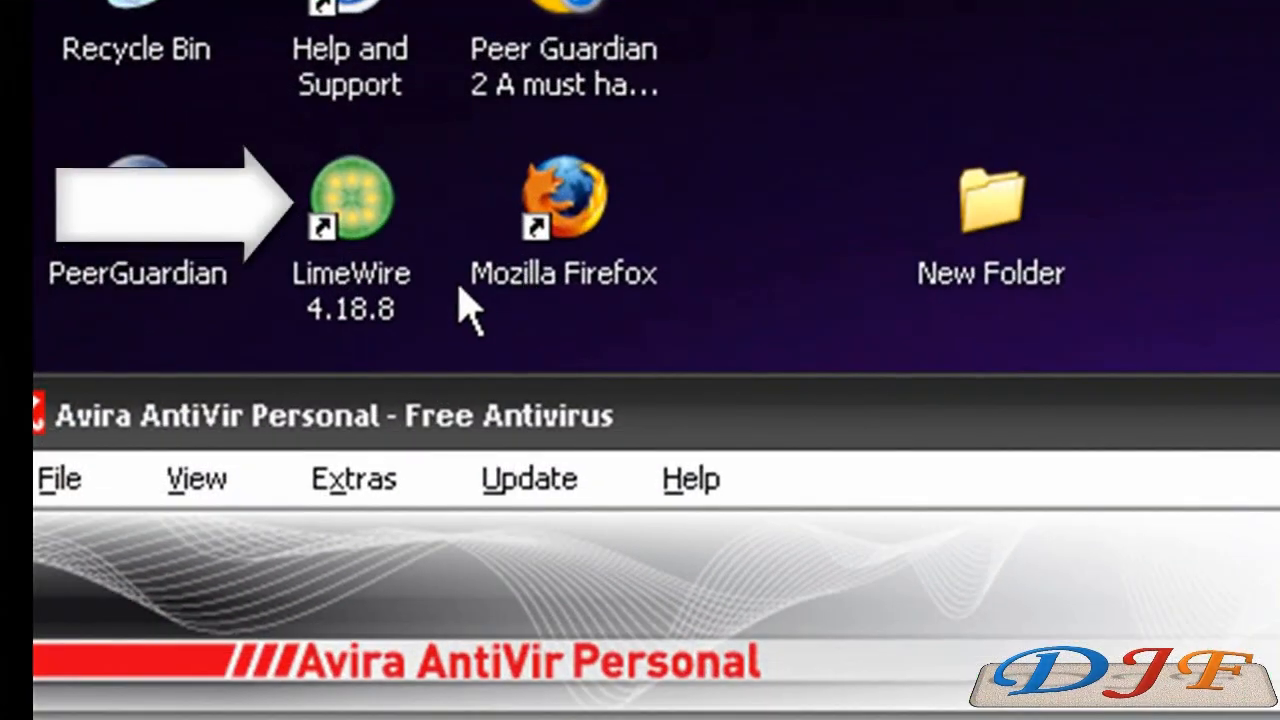
{"action": "mouse_move", "coordinate": [1270, 616]}
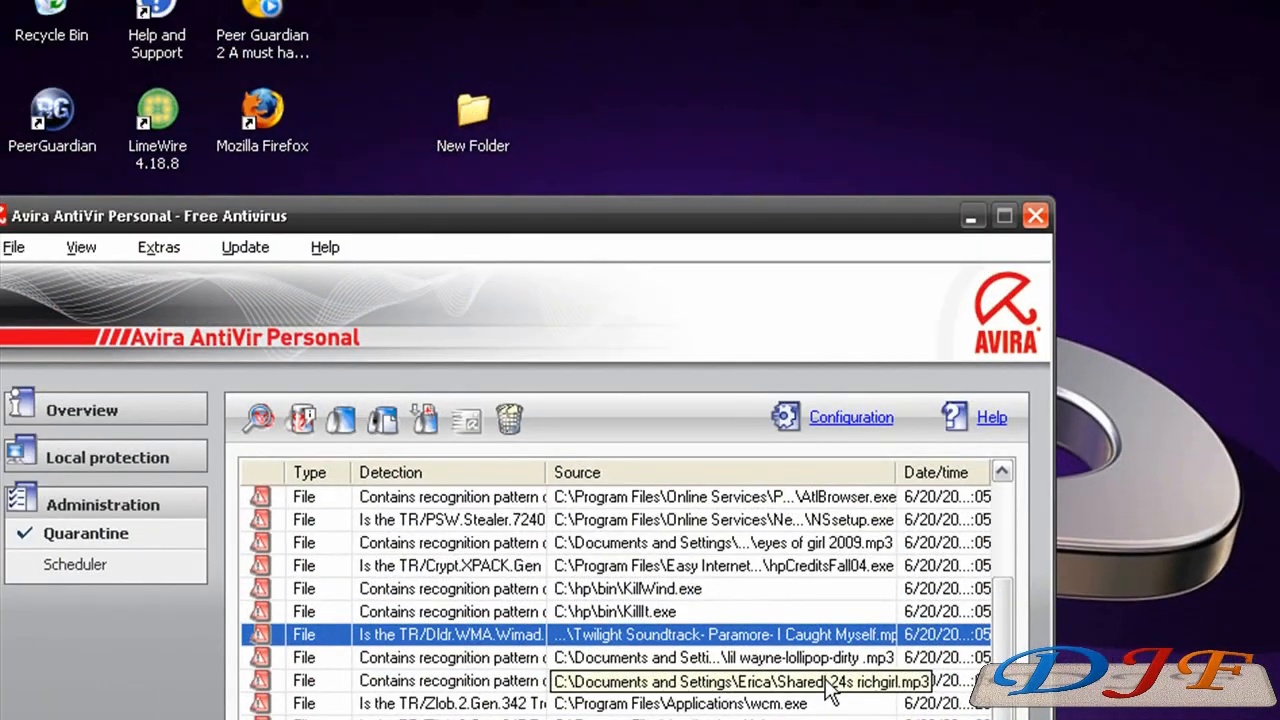
{"action": "mouse_move", "coordinate": [476, 310]}
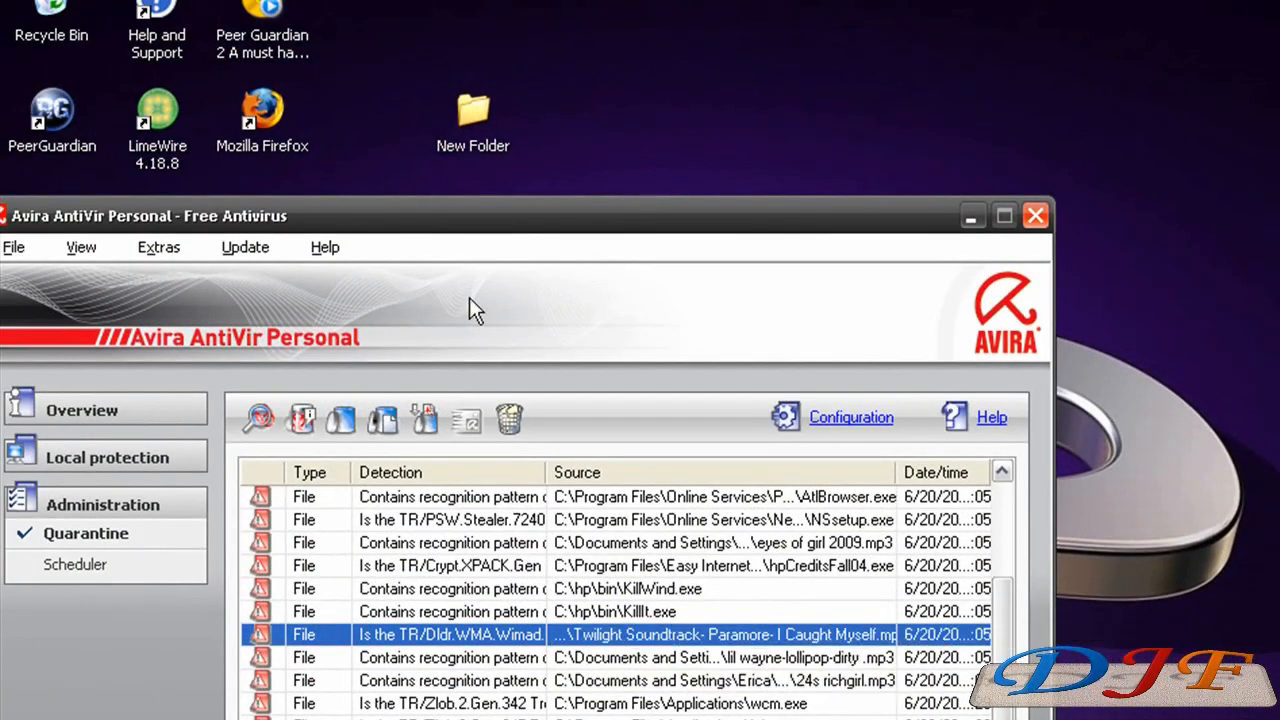
{"action": "mouse_move", "coordinate": [778, 490]}
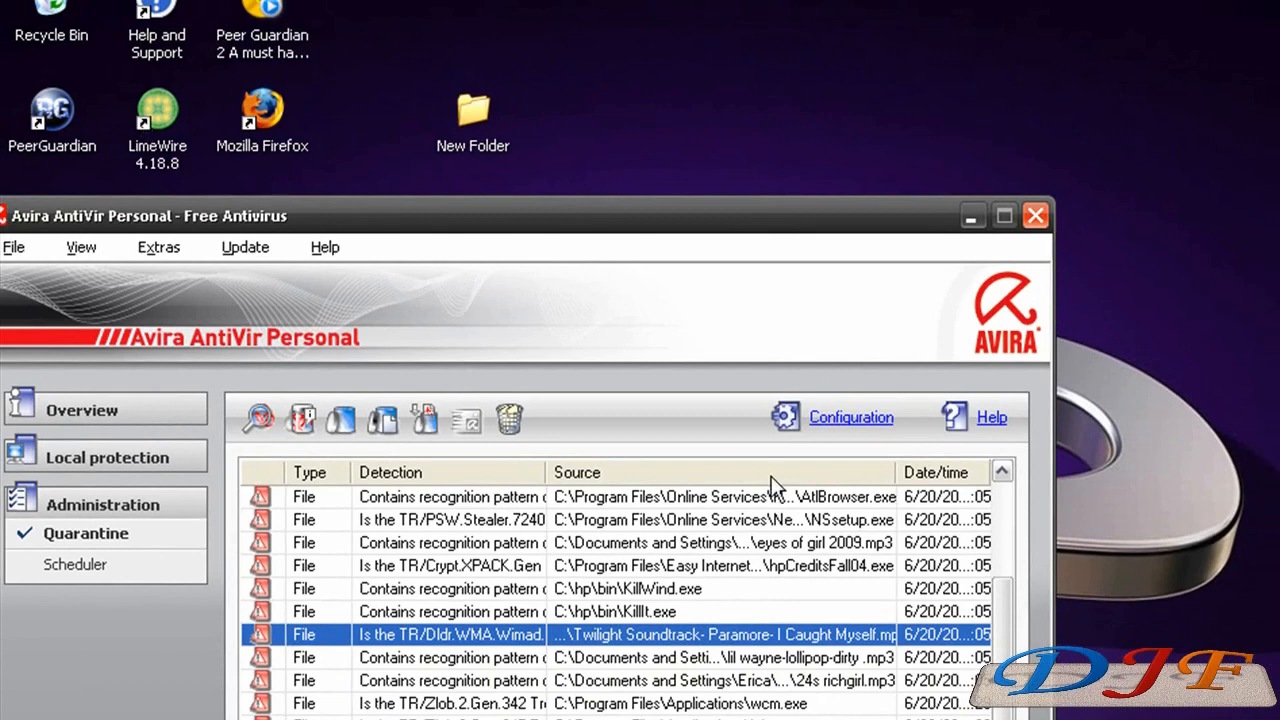